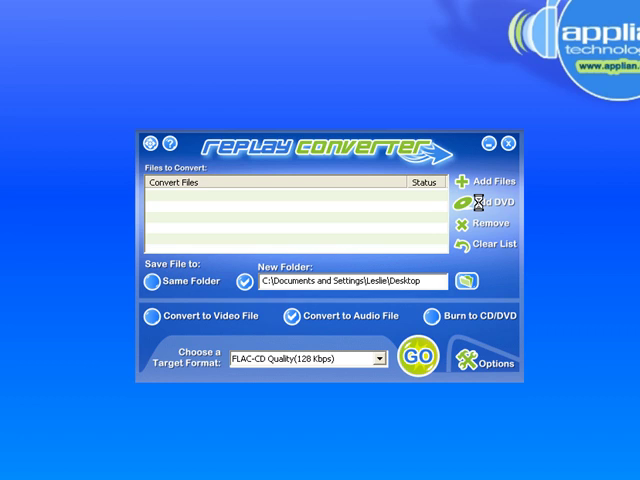
Add the DVD's source titles to the Files to Convert list
left_click(490, 204)
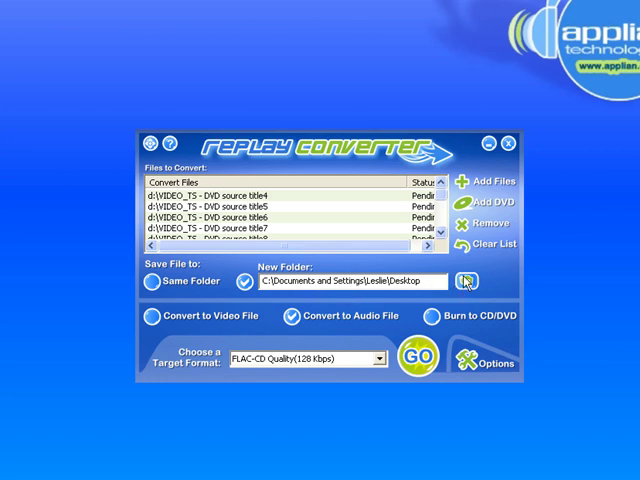
Create a new Desktop folder named DVD Conversion and set it as the save destination
left_click(468, 280)
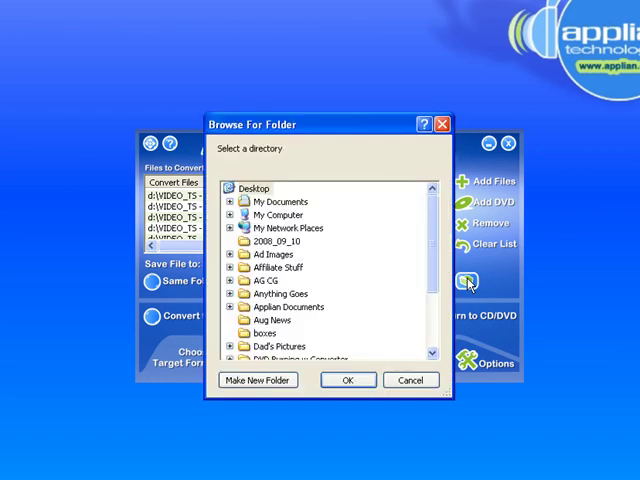
left_click(256, 380)
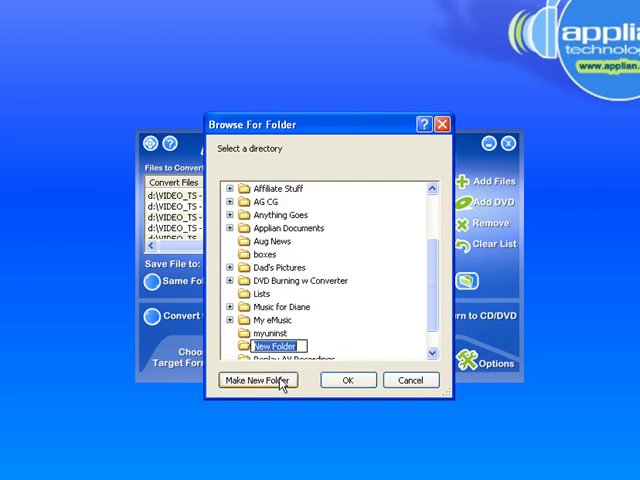
type("DVD COnversion")
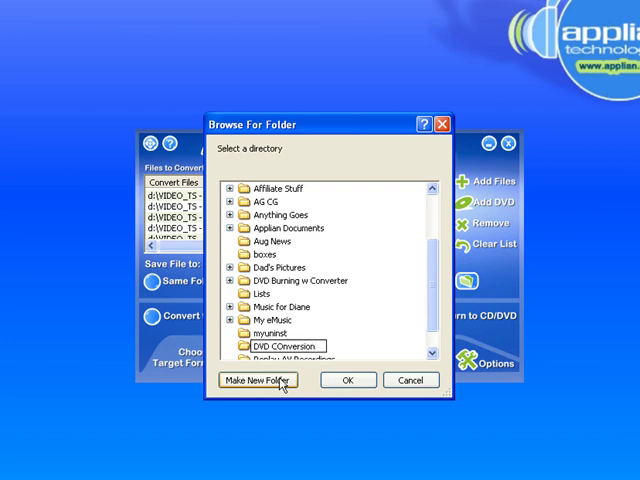
left_click(348, 380)
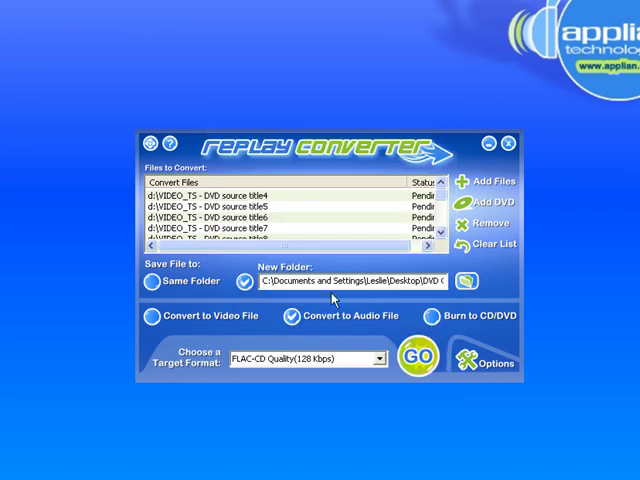
Set output to video files in iPod Video High Quality format and start the conversion with GO
left_click(144, 316)
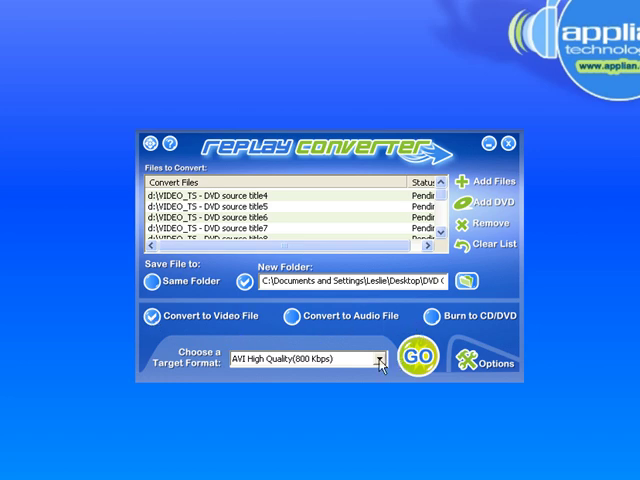
left_click(380, 358)
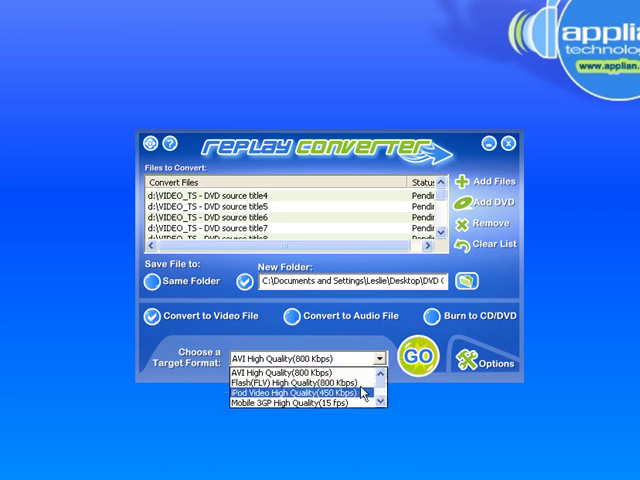
left_click(300, 396)
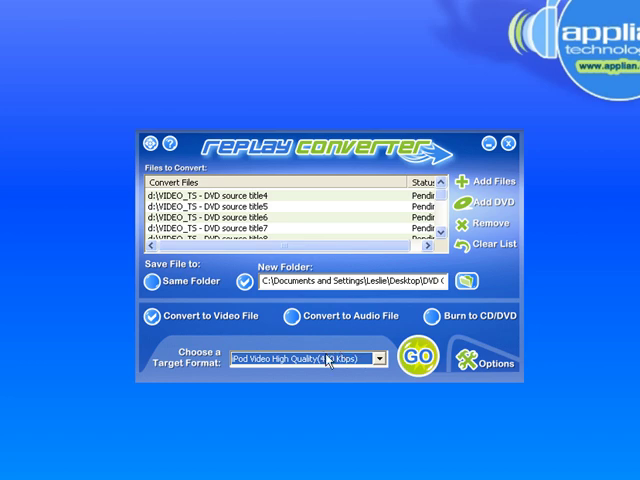
left_click(412, 360)
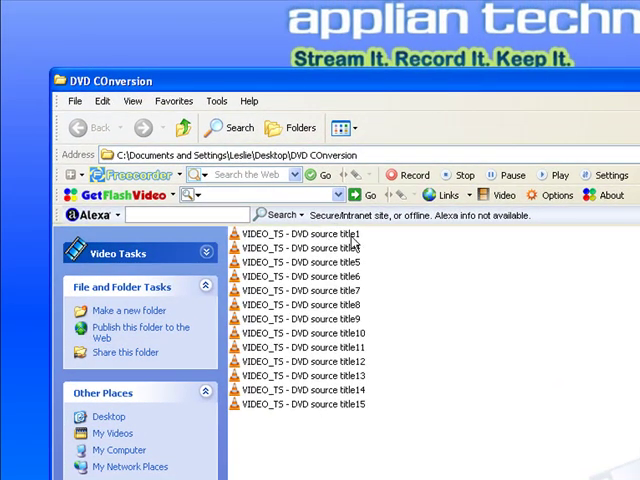
mouse_move(316, 250)
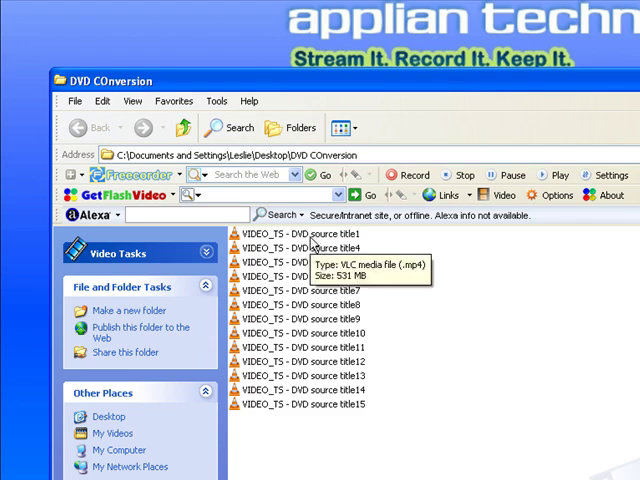
Open a VIDEO_TS - DVD source title file from DVD Conversion in VLC
double_click(300, 234)
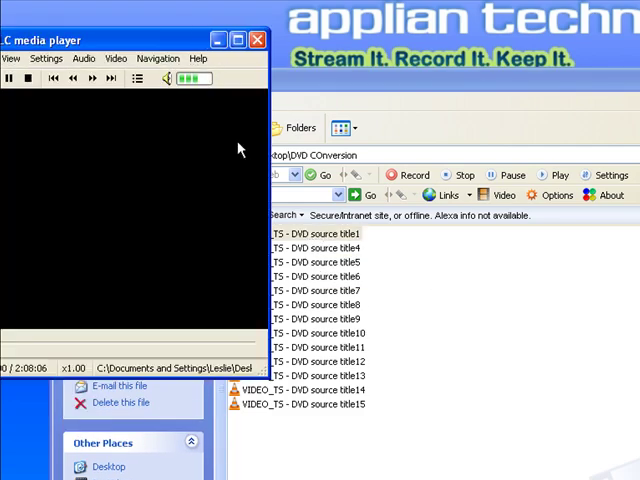